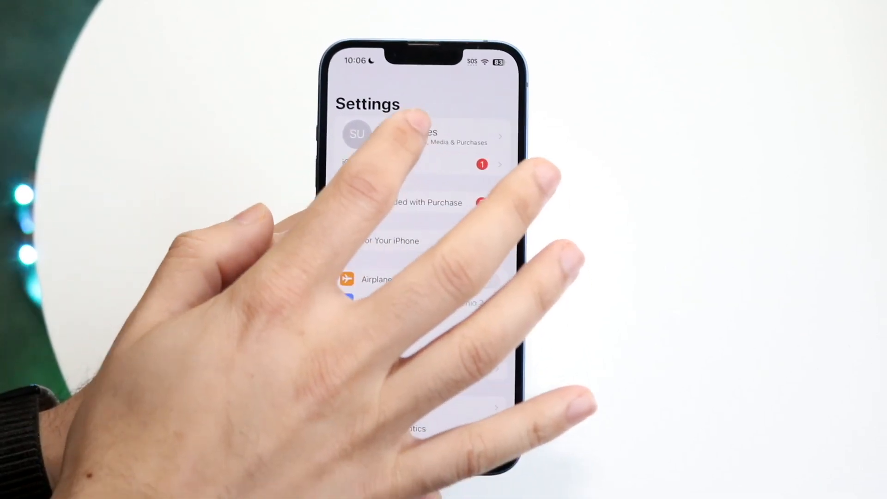
# Go to the Apple ID account page from the name banner in Settings
pyautogui.click(407, 134)
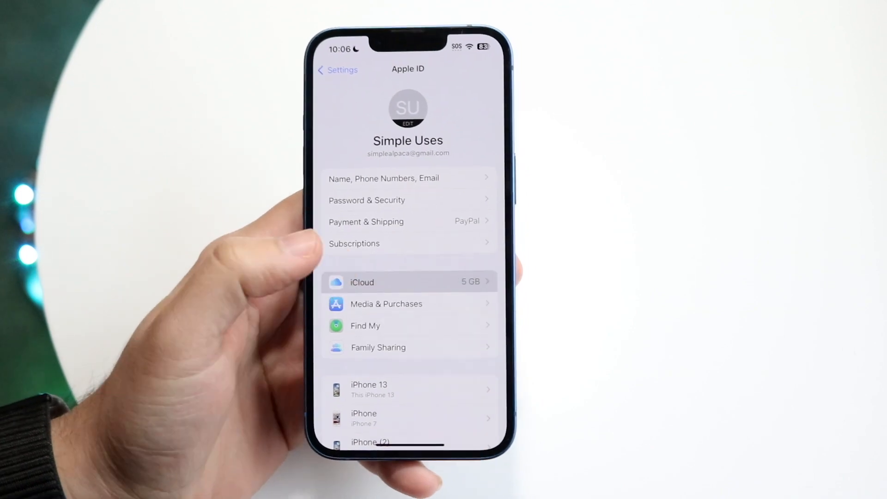
# Review the iCloud page showing 5 GB of 5 GB used and the storage-full warning
pyautogui.click(408, 282)
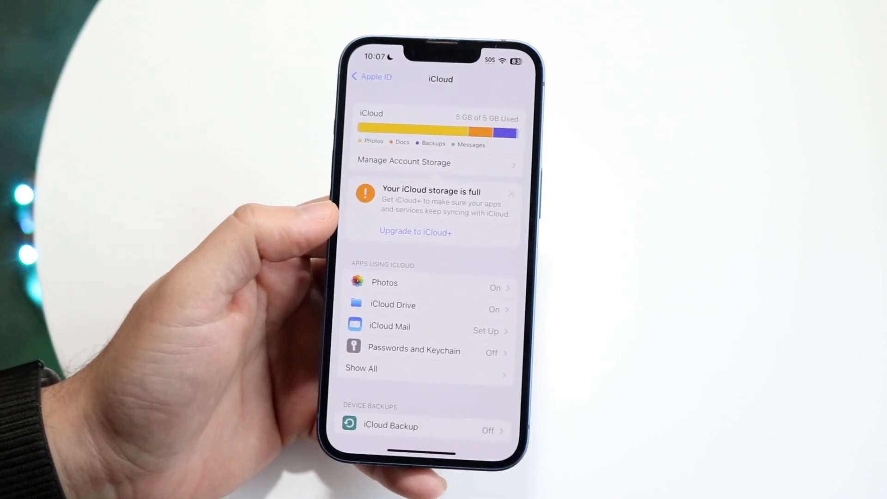
pyautogui.scroll(-3)
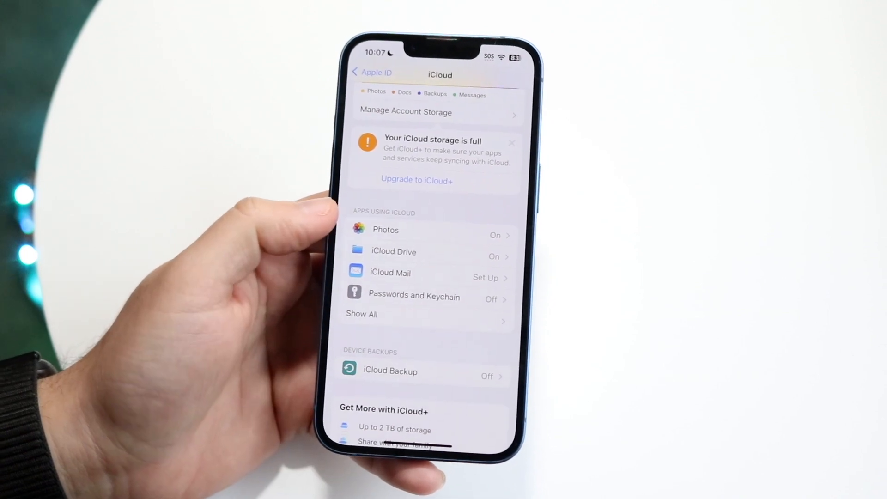
pyautogui.scroll(-3)
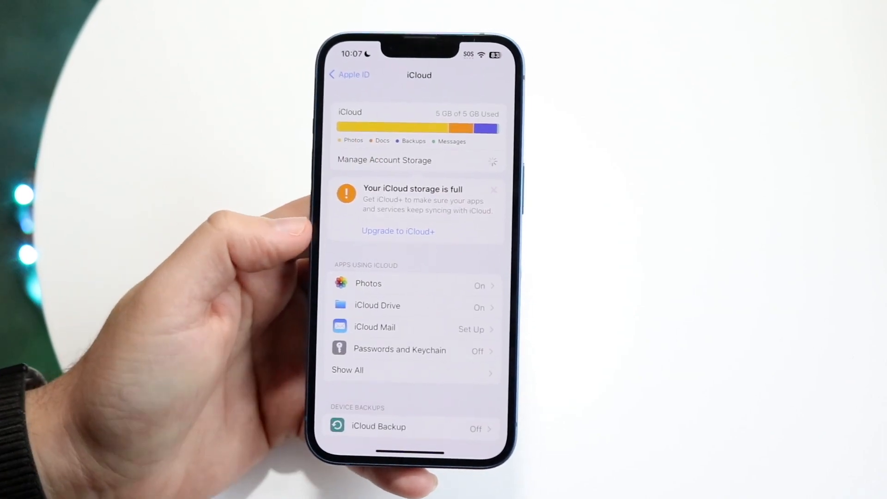
# Reach the Backups list in Manage Account Storage, showing six backups totalling 761.9 MB
pyautogui.click(384, 160)
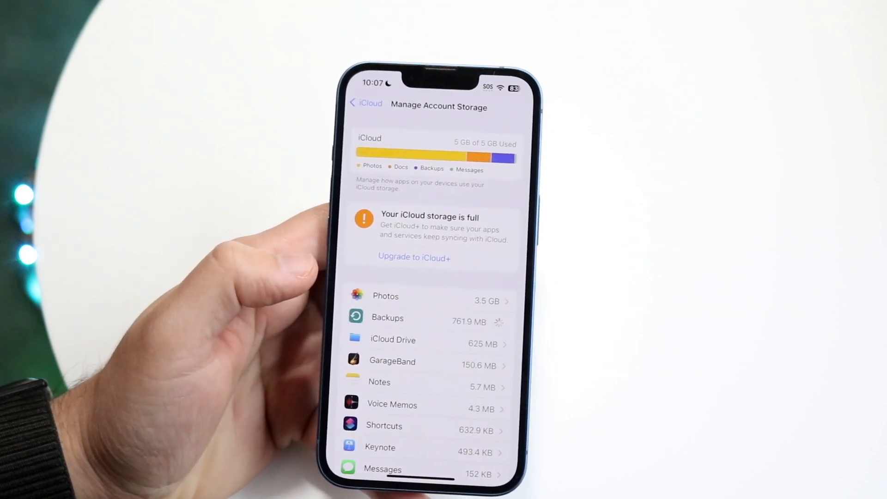
pyautogui.click(387, 317)
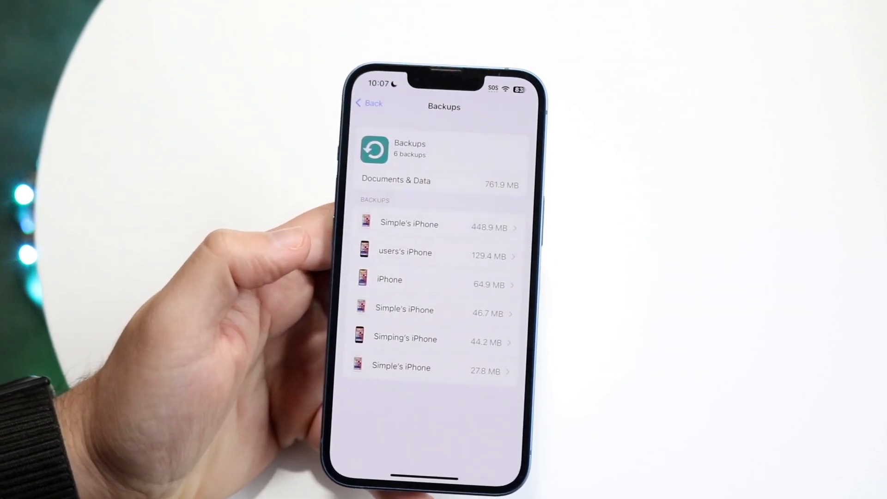
# Delete the 448.9 MB iPhone backup, confirming Turn Off, and return to the storage breakdown
pyautogui.click(408, 224)
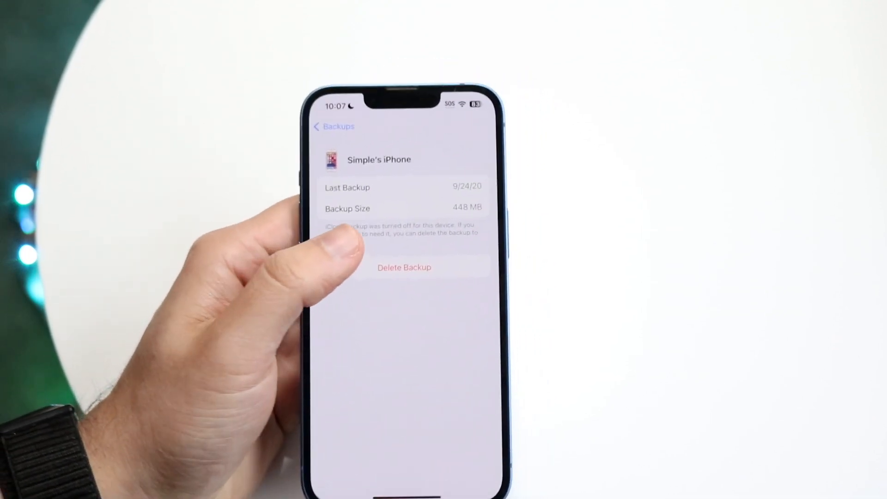
pyautogui.click(404, 267)
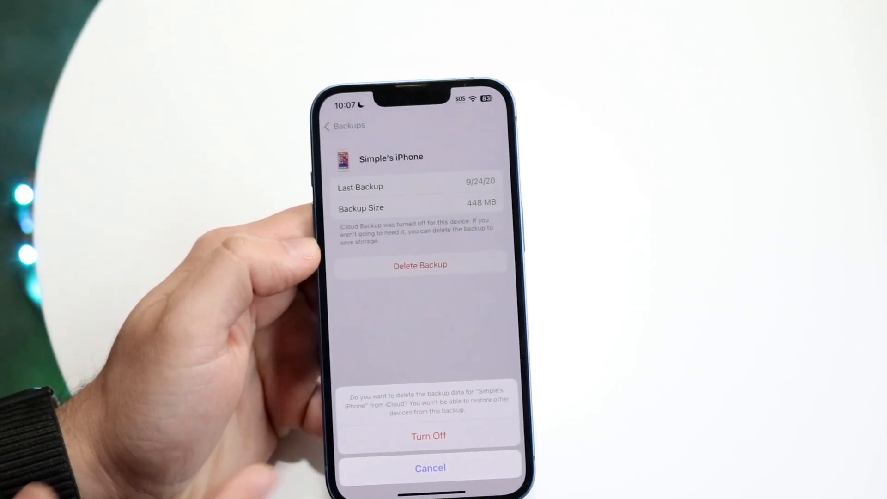
pyautogui.click(428, 435)
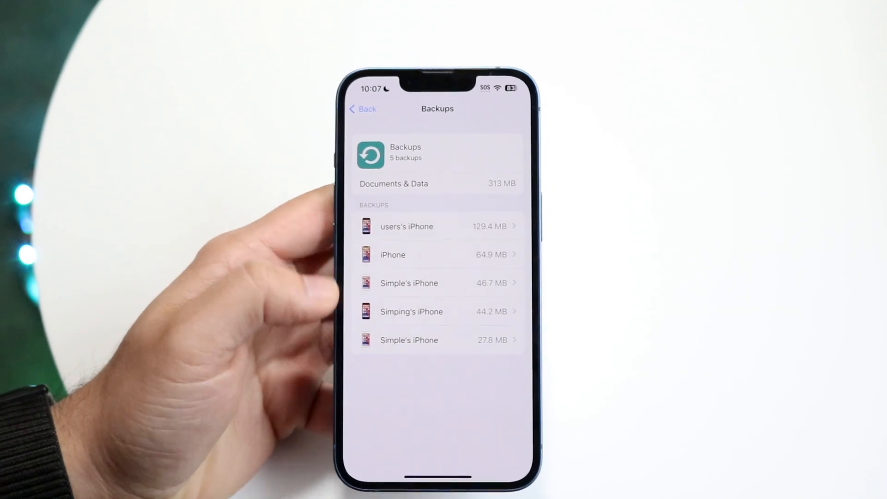
pyautogui.click(362, 109)
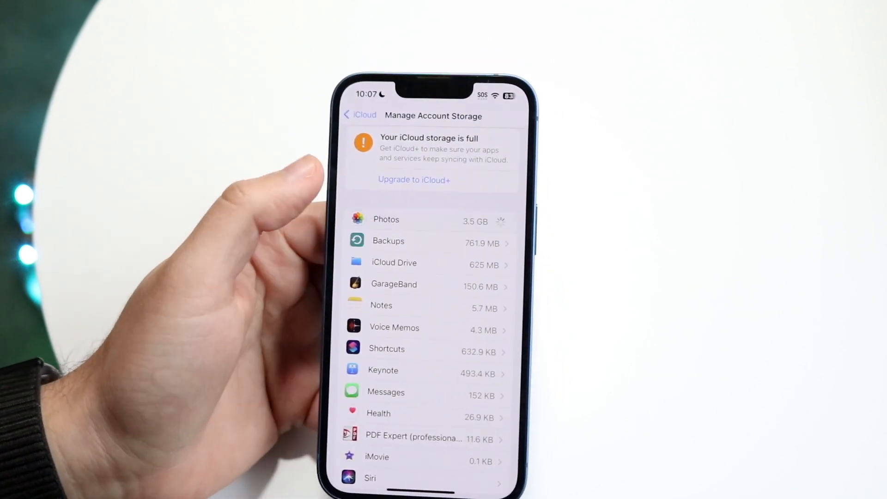
# Return to the main iCloud page, still reporting 5 GB of 5 GB used
pyautogui.click(360, 114)
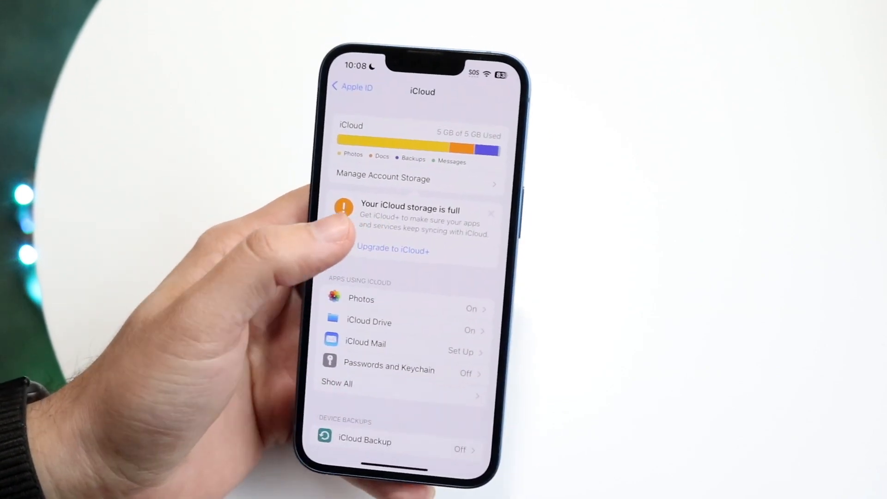
# View the iCloud+ 50 GB, 200 GB and 2 TB plans, then dismiss them without upgrading
pyautogui.click(394, 249)
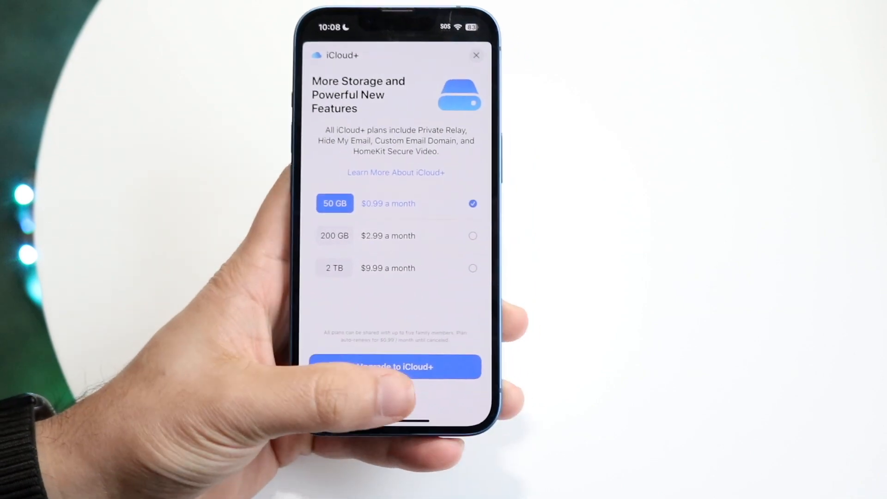
pyautogui.click(476, 55)
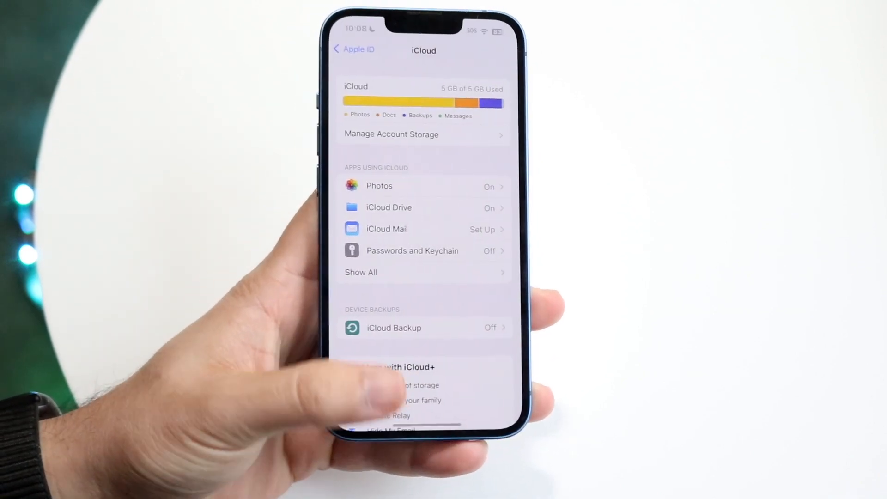